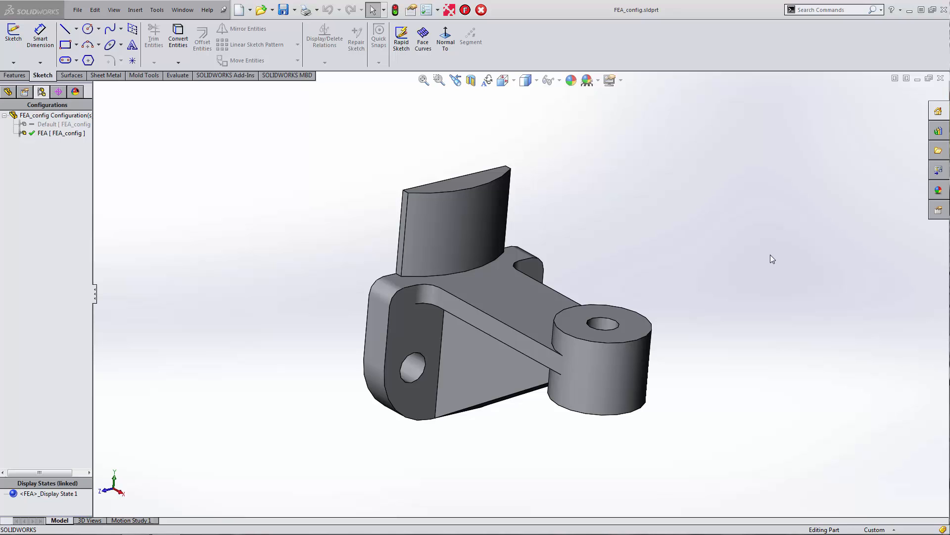
mouse_move(709, 255)
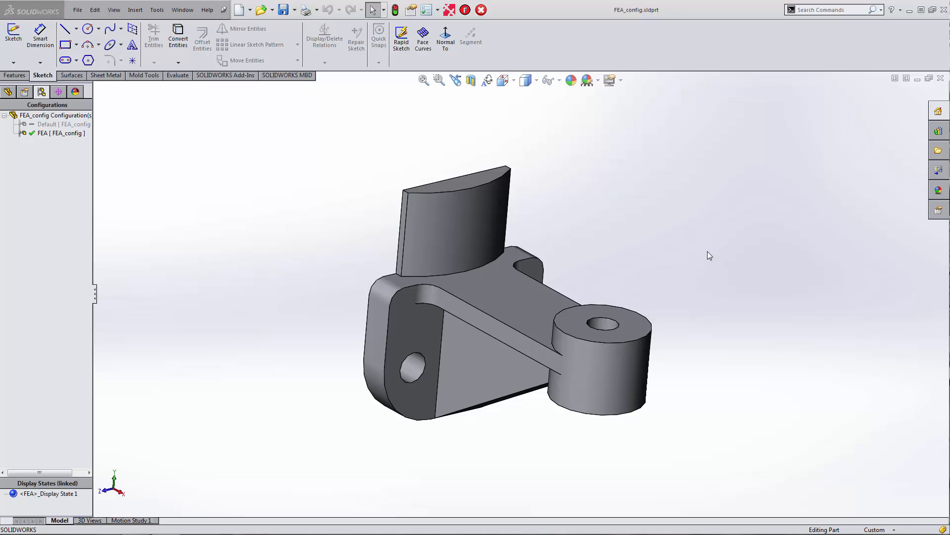
Step: Show the Xpress Products submenu under Tools for the bracket part
click(157, 10)
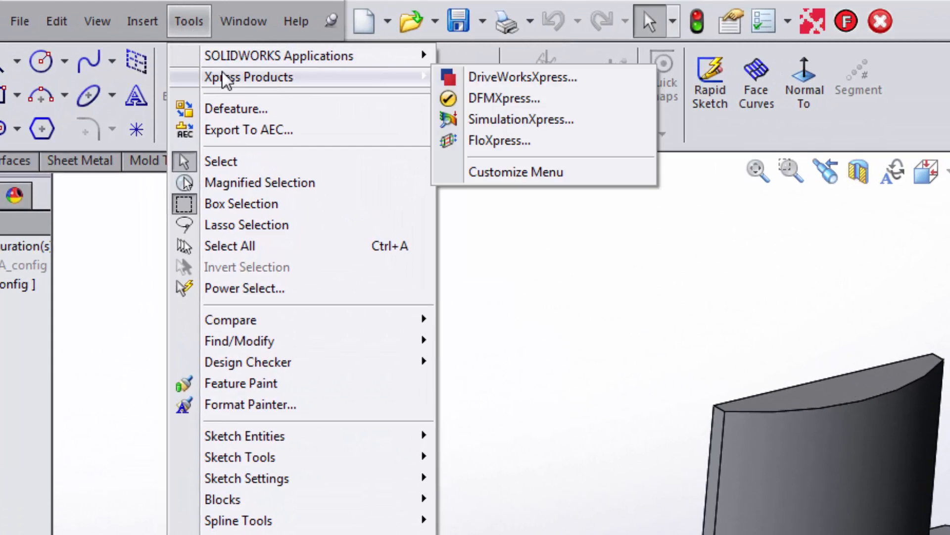
Step: Launch SimulationXpress on the bracket and accept its study options unchanged
click(520, 120)
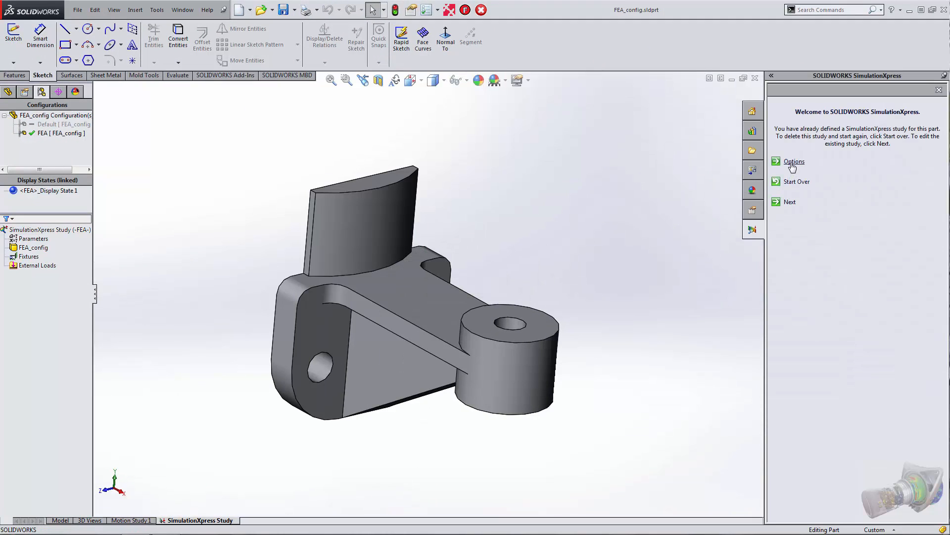
mouse_move(796, 185)
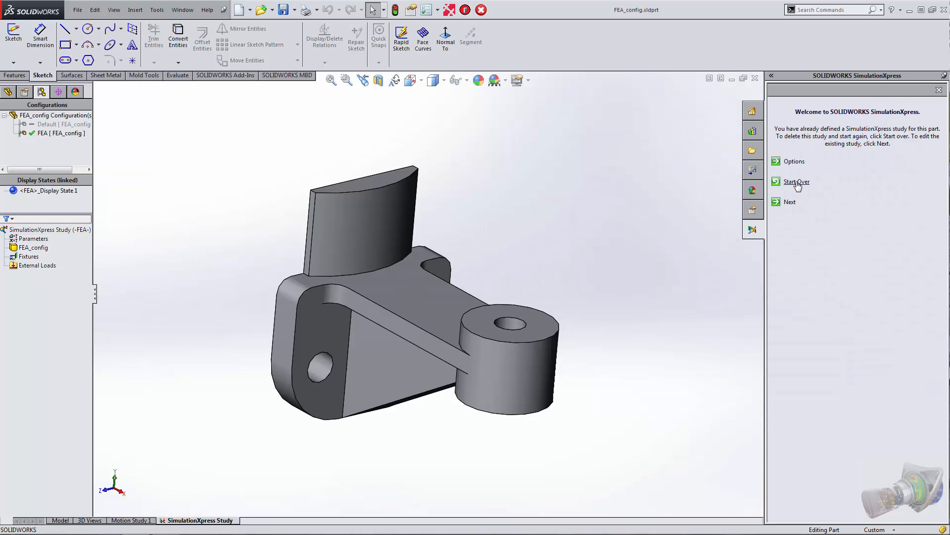
click(793, 162)
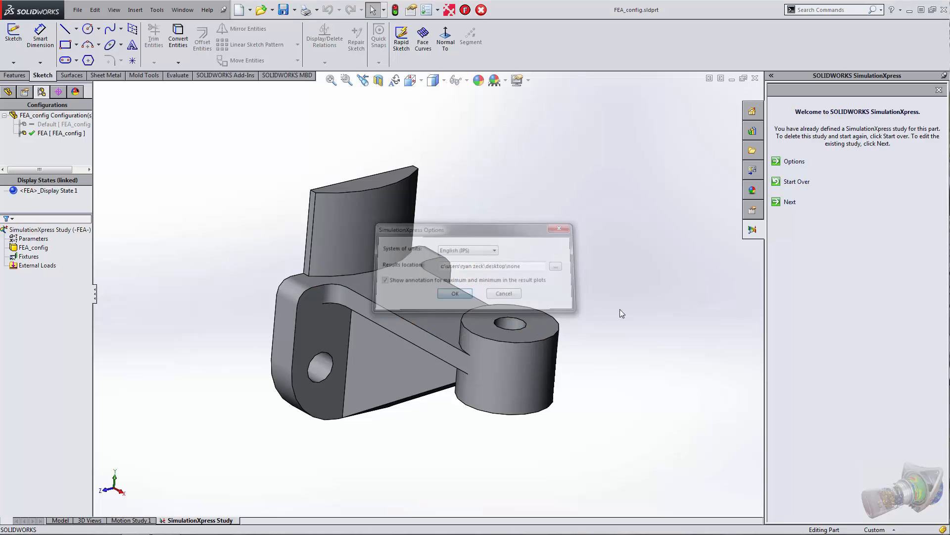
click(791, 201)
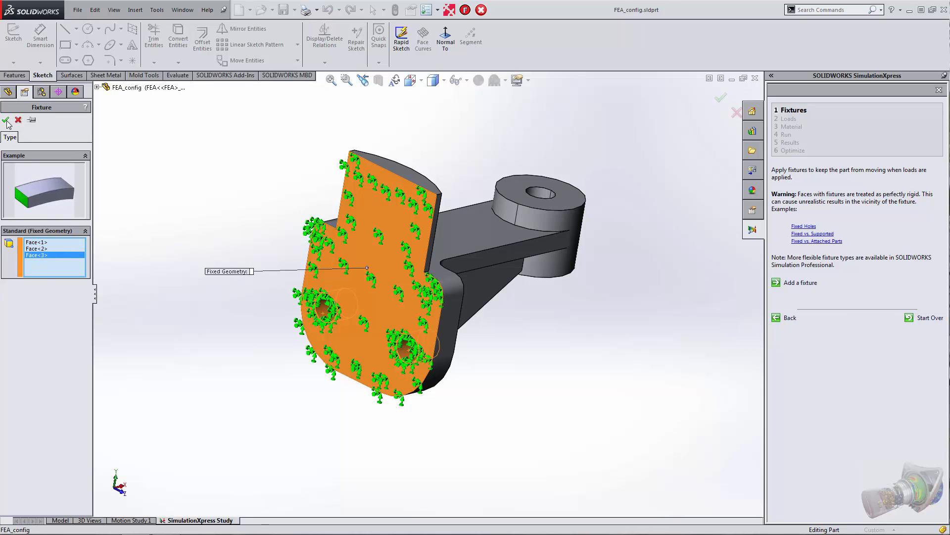
Step: Confirm the fixed fixture on the three back mounting faces and advance to loads
click(6, 120)
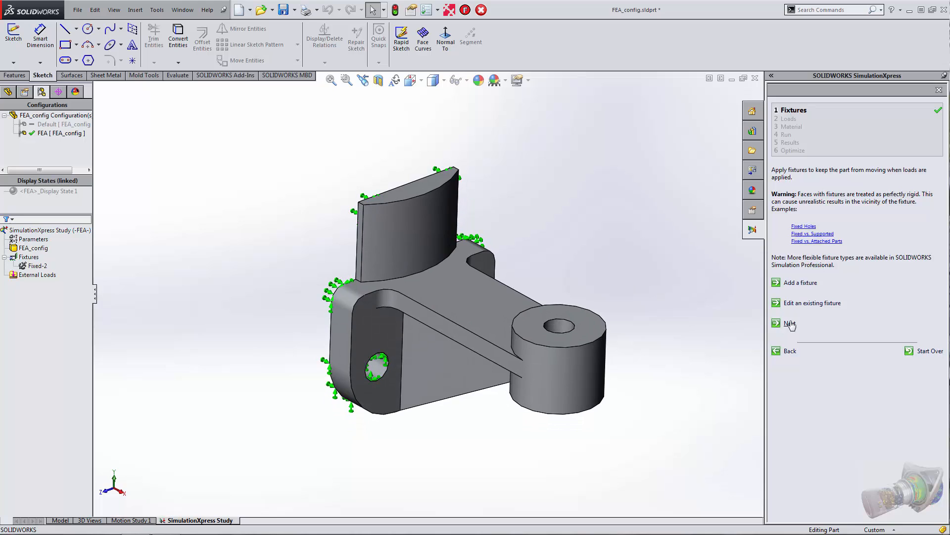
click(790, 323)
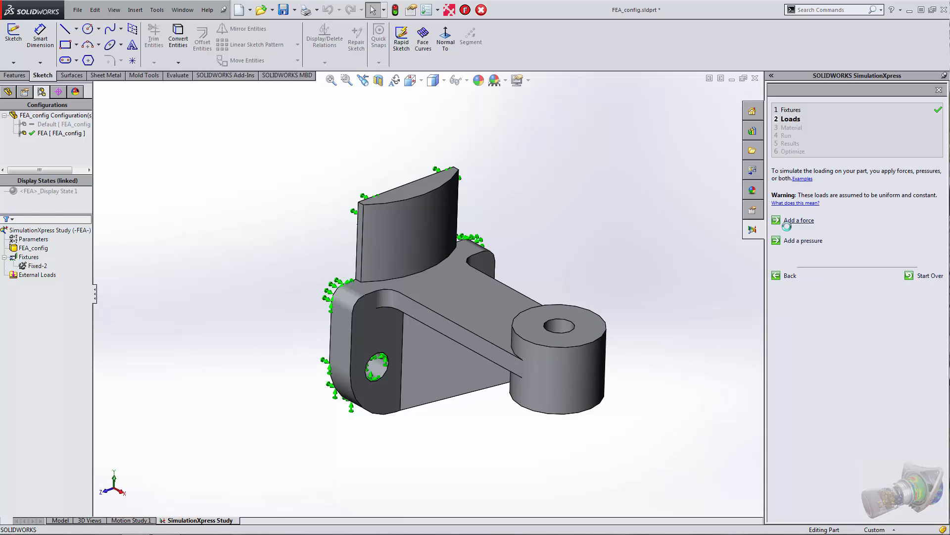
Step: Apply a 1000 lbf force to the boss top face and advance to material
click(799, 219)
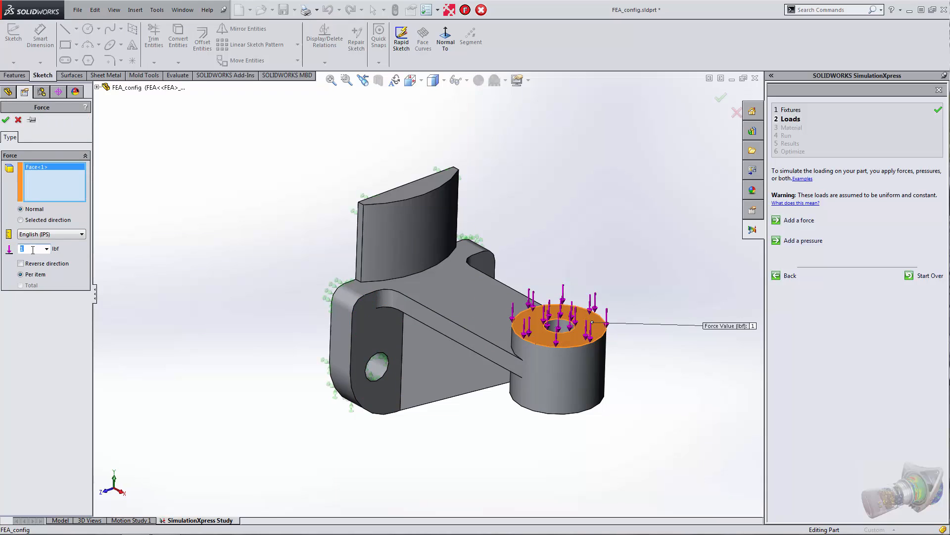
text(1000)
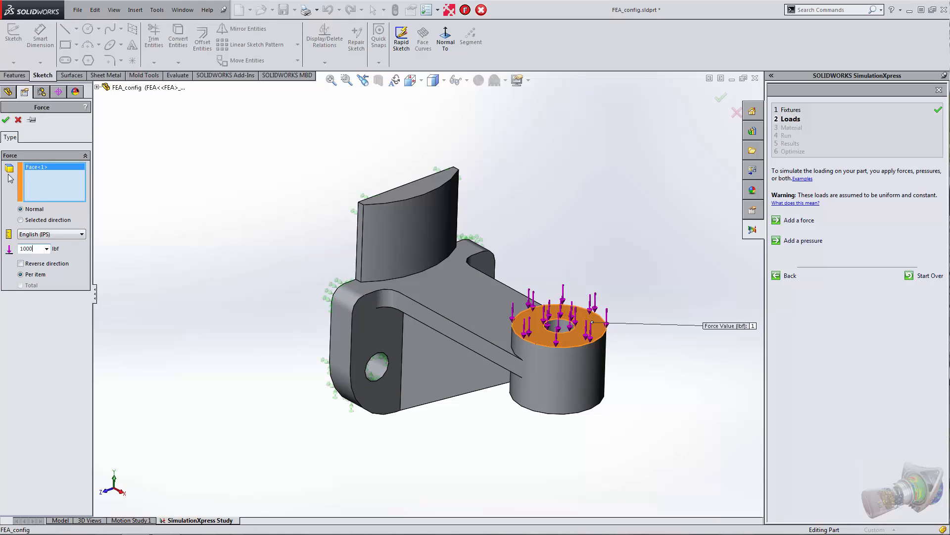
click(6, 120)
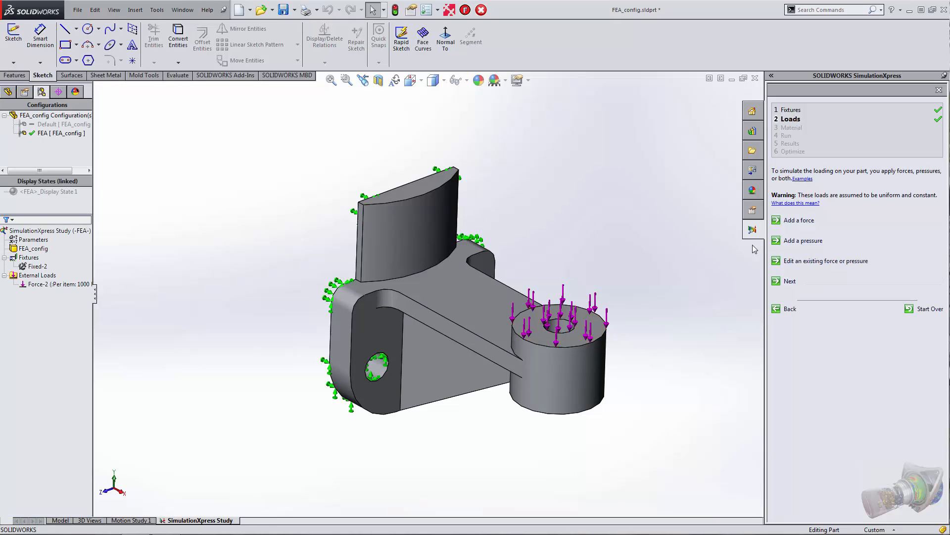
click(790, 280)
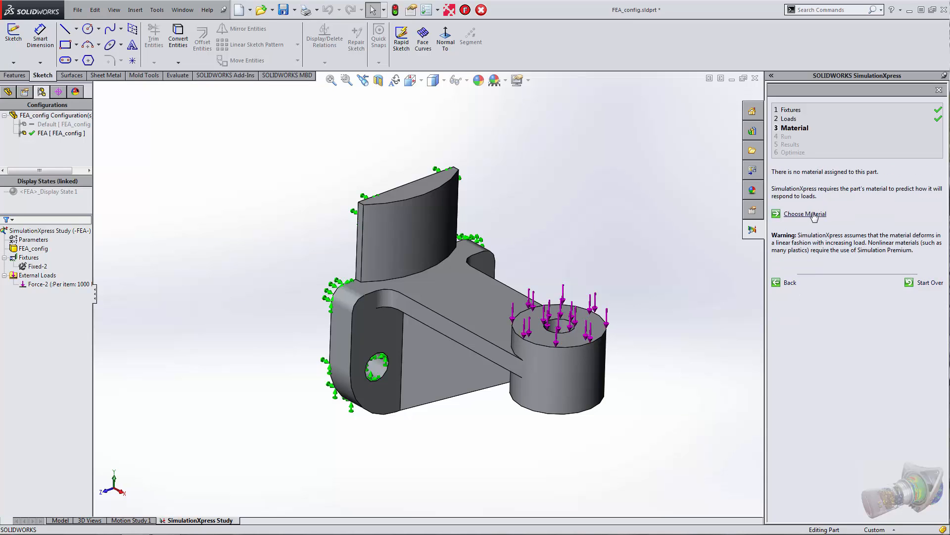
Step: Compare 5052-O and 6061 Alloy in Aluminium Alloys, then apply 5052-O to the bracket
click(805, 213)
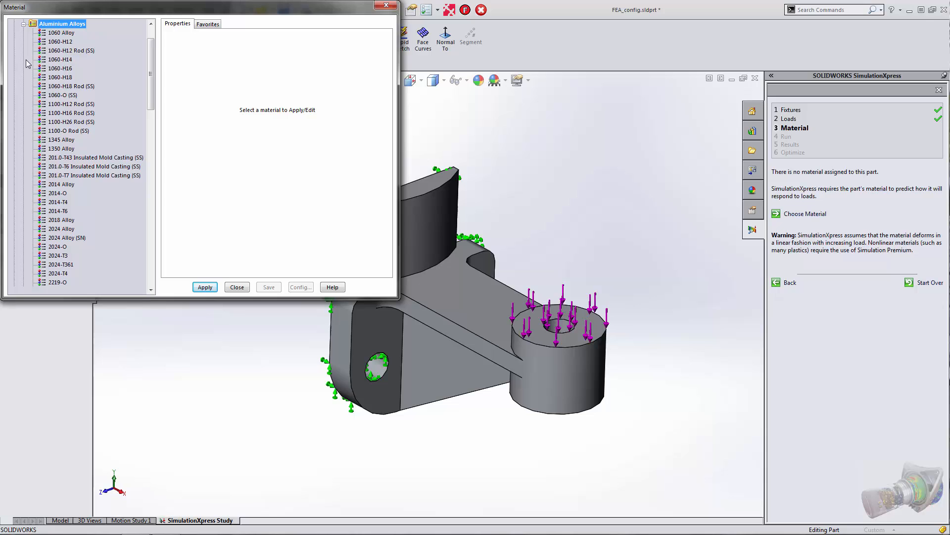
scroll(down, 3)
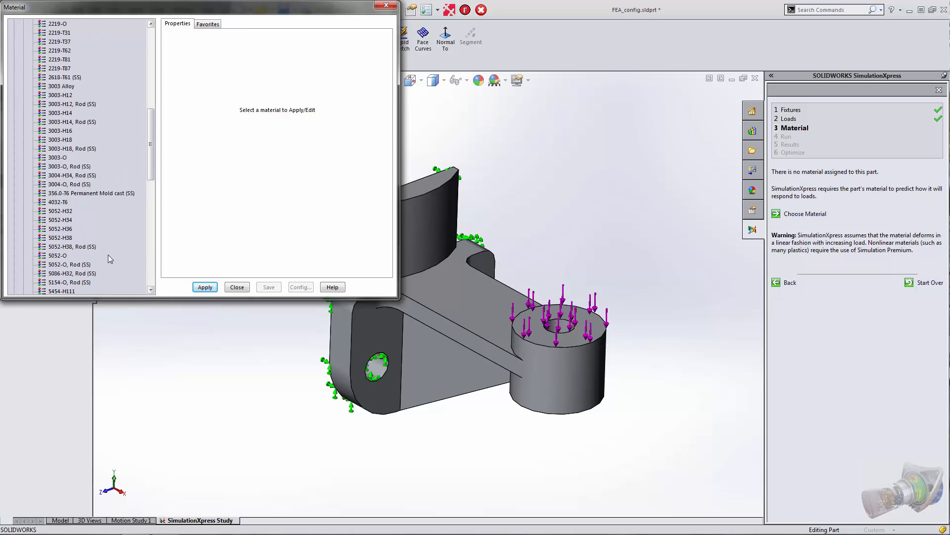
click(57, 256)
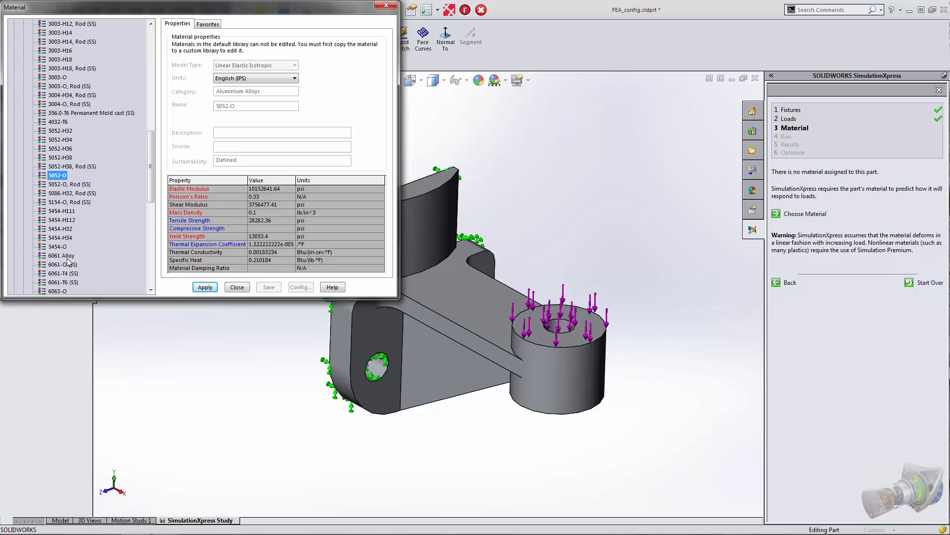
click(61, 256)
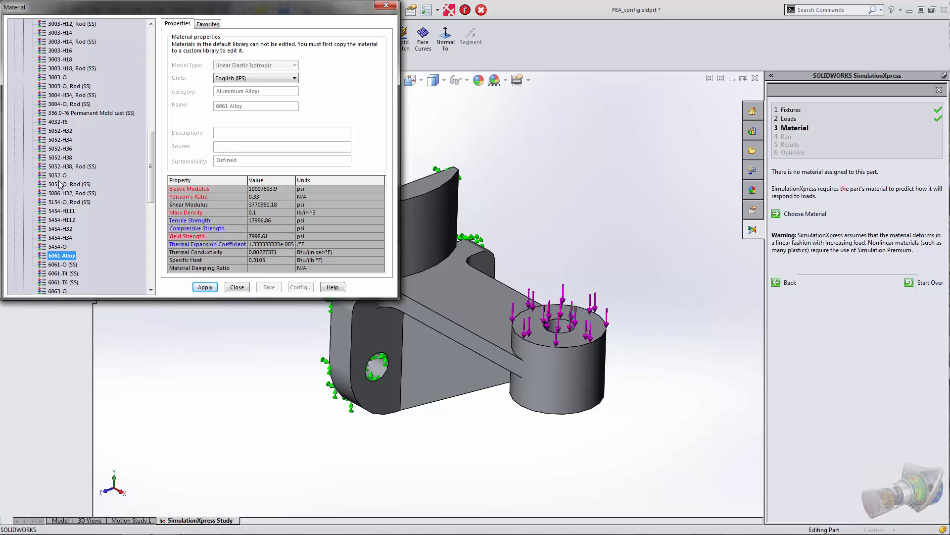
click(57, 175)
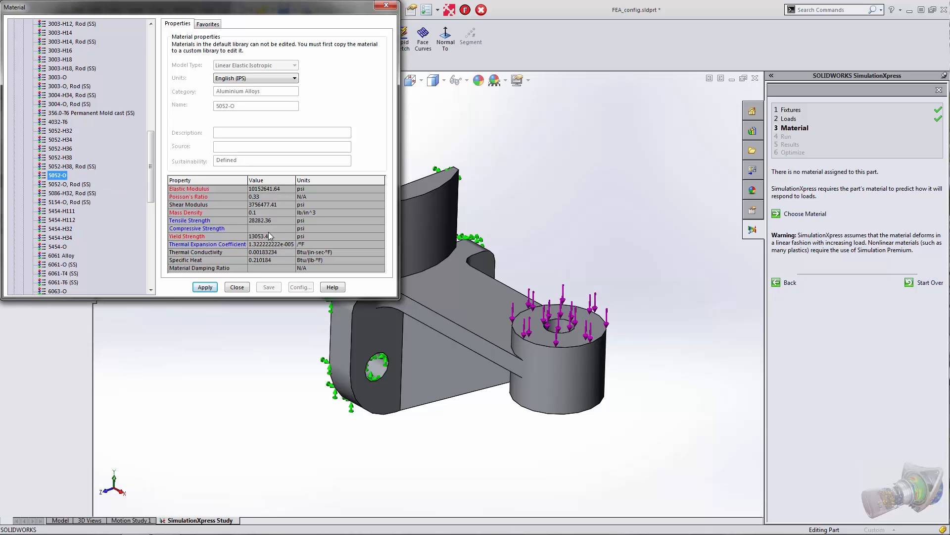
mouse_move(260, 243)
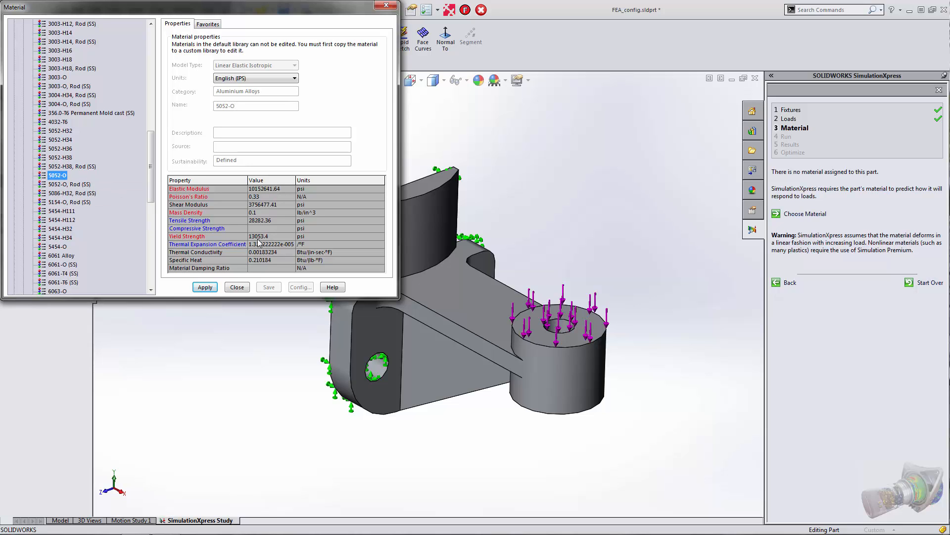
click(204, 287)
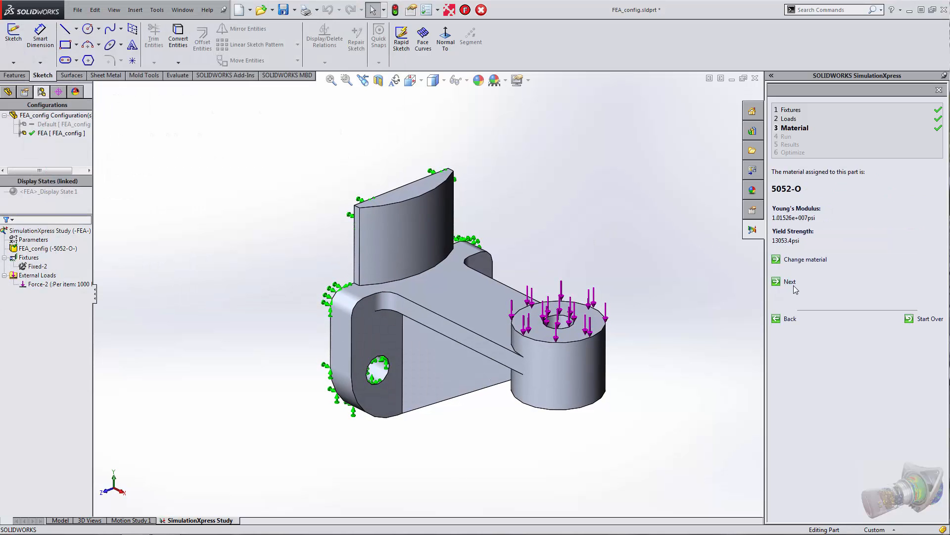
Step: Run the simulation and confirm the bracket deforms as expected
click(790, 281)
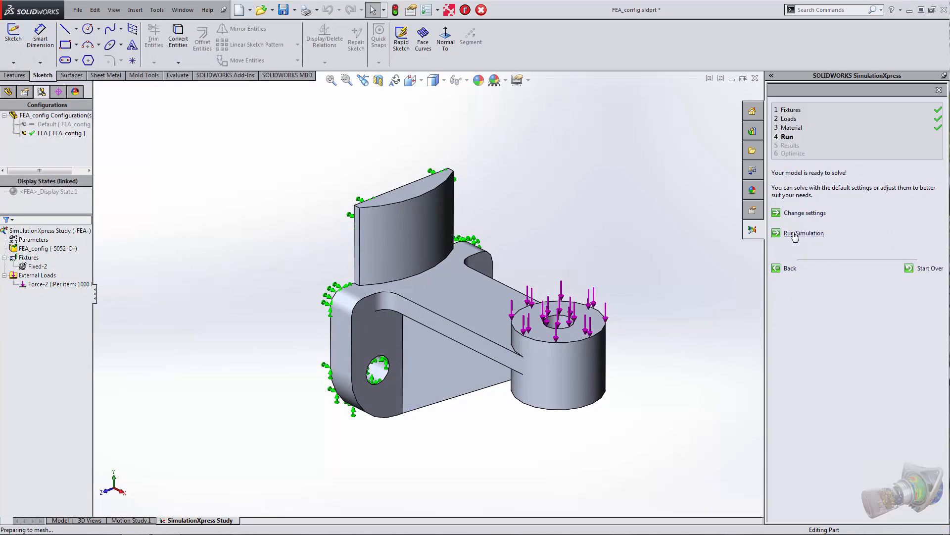
click(804, 233)
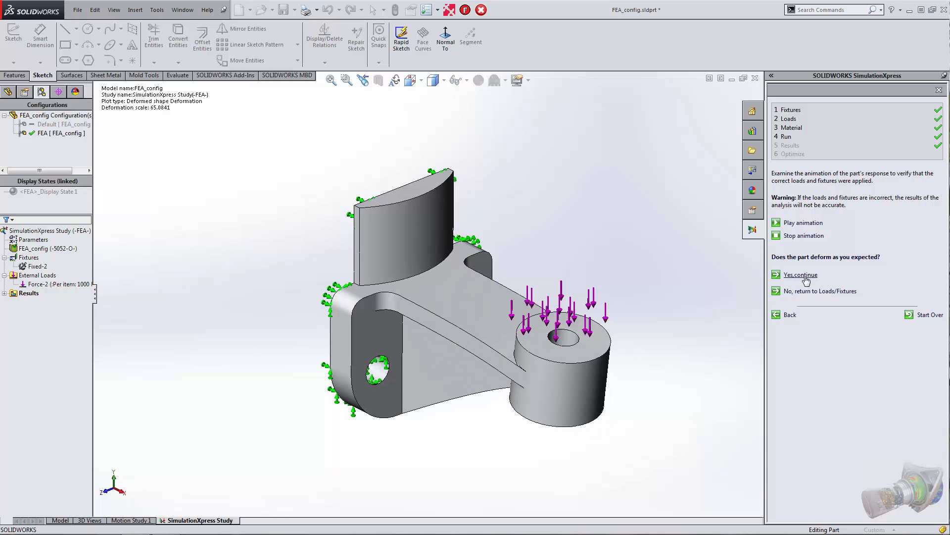
click(800, 275)
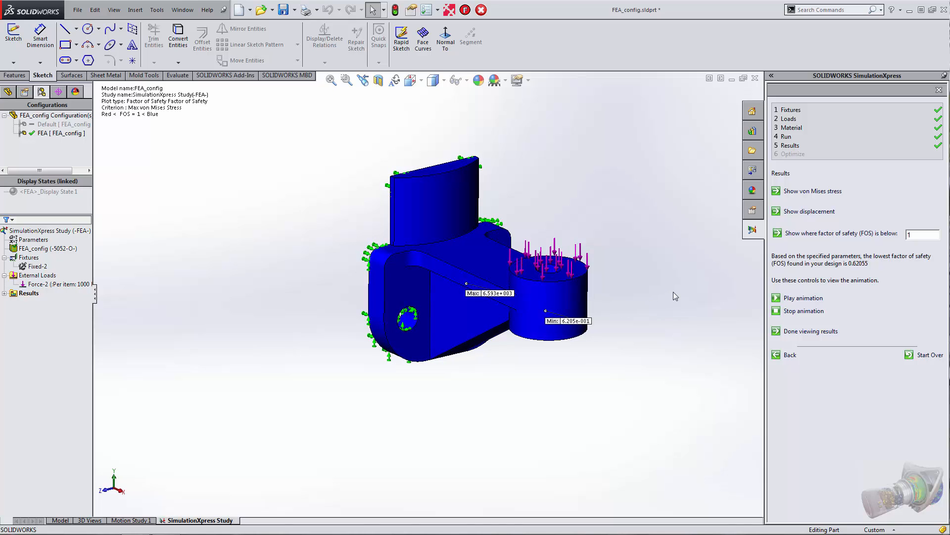
mouse_move(926, 95)
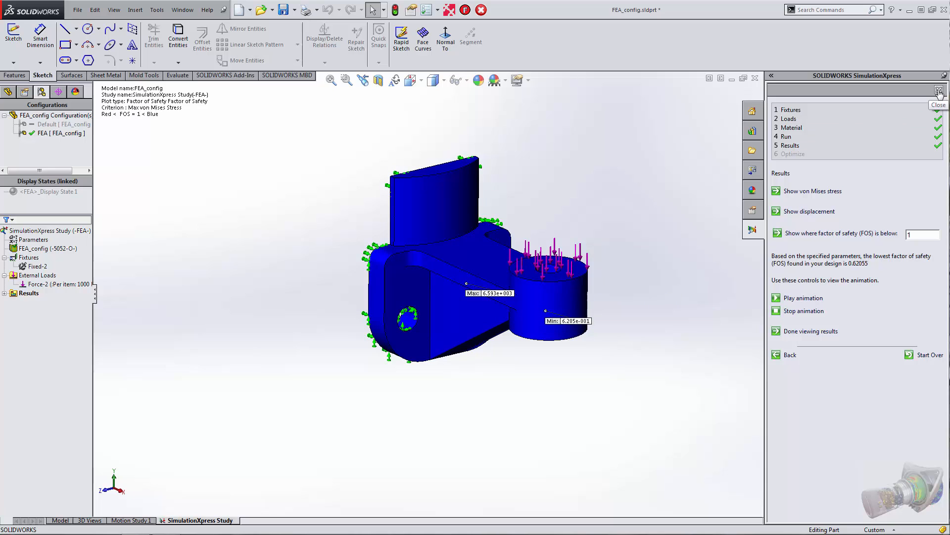
Step: Exit SimulationXpress and launch Sustainability from Tools > SOLIDWORKS Applications
click(939, 91)
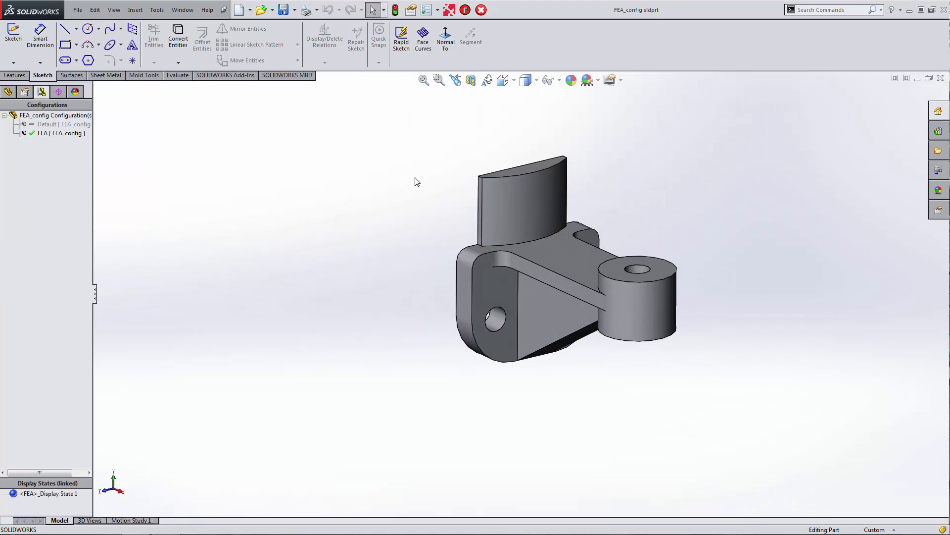
click(157, 10)
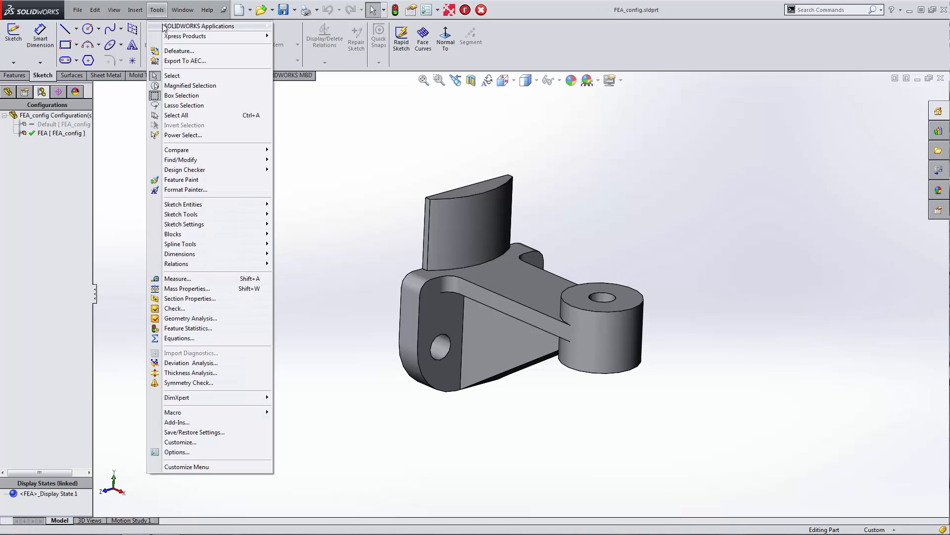
mouse_move(200, 26)
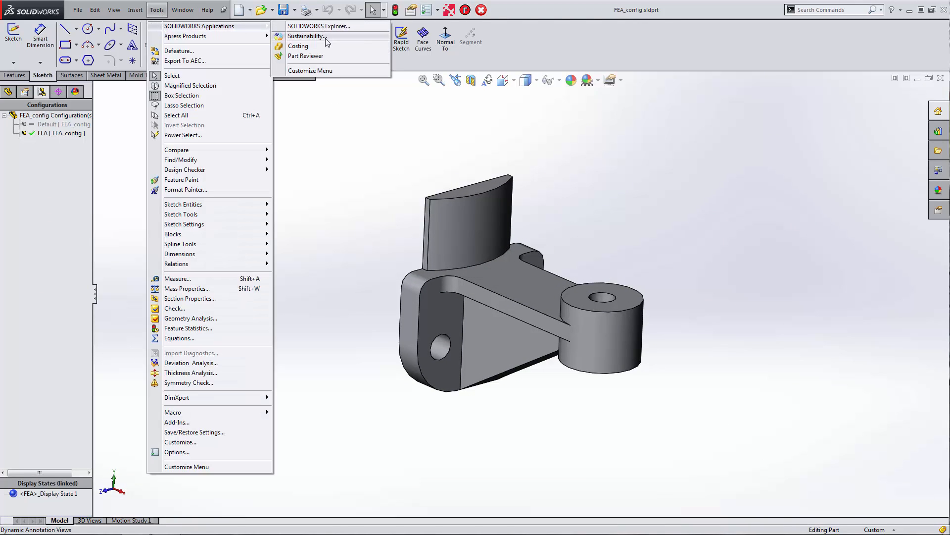
mouse_move(320, 41)
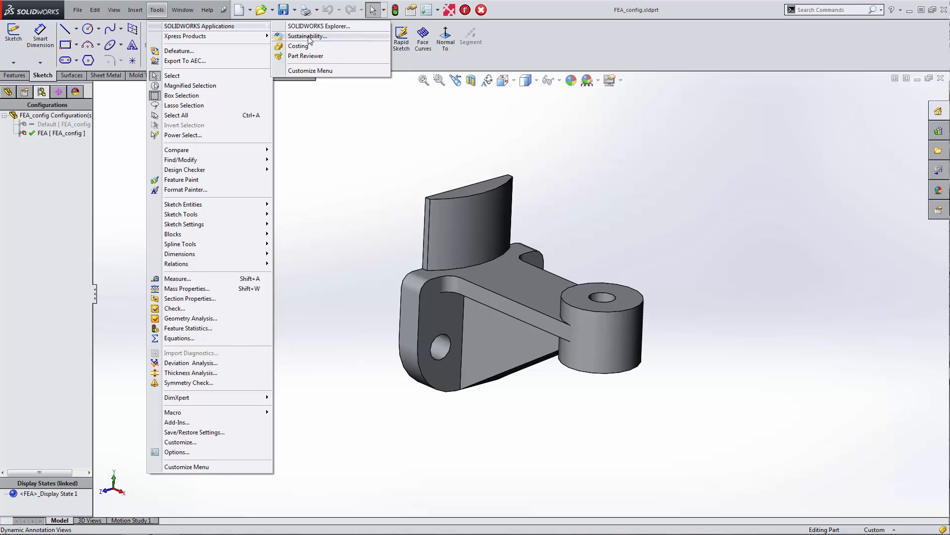
click(307, 36)
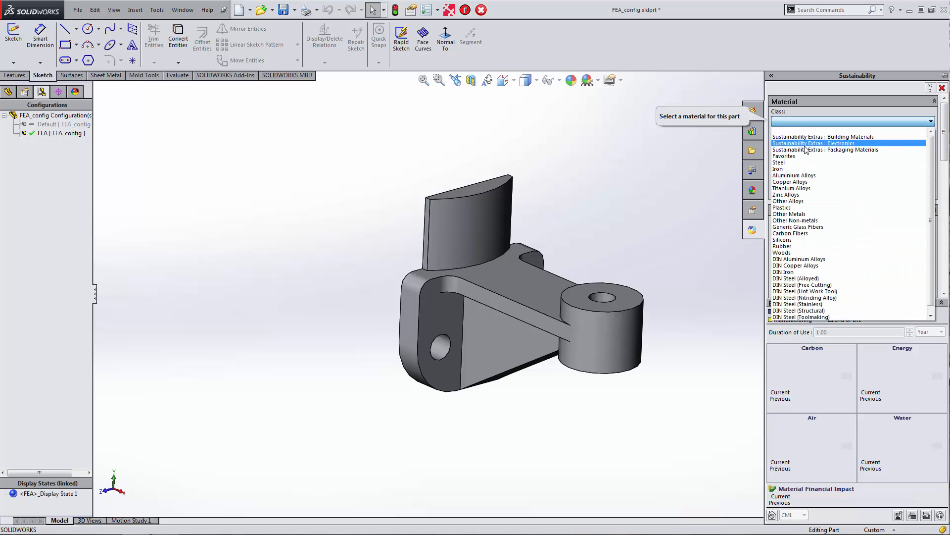
Step: Choose Favorites class, 3003-H12, Rod (SS) material, and start Find Similar
click(791, 188)
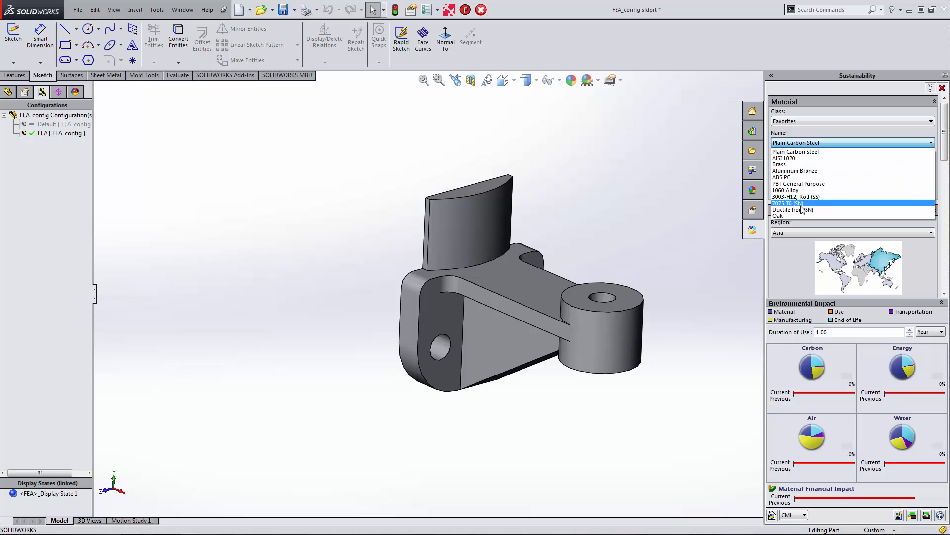
click(796, 196)
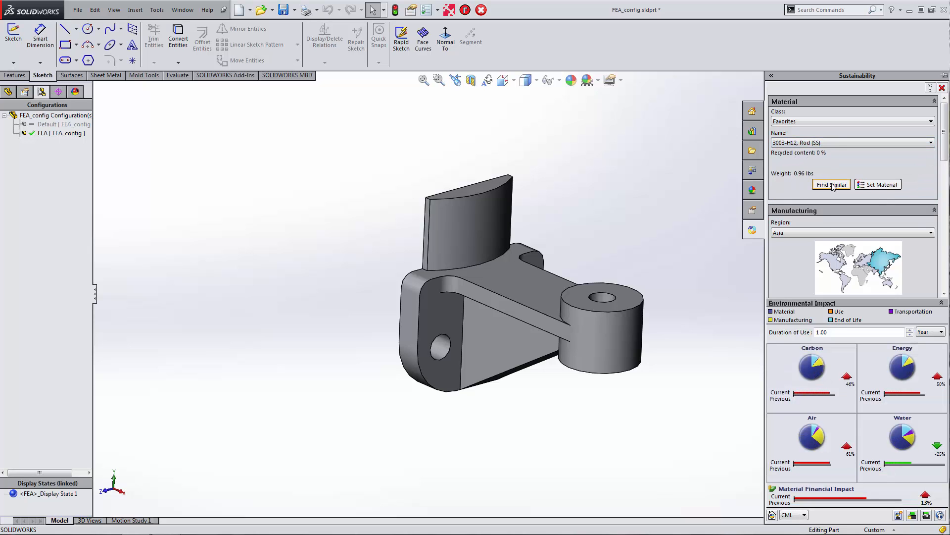
click(831, 184)
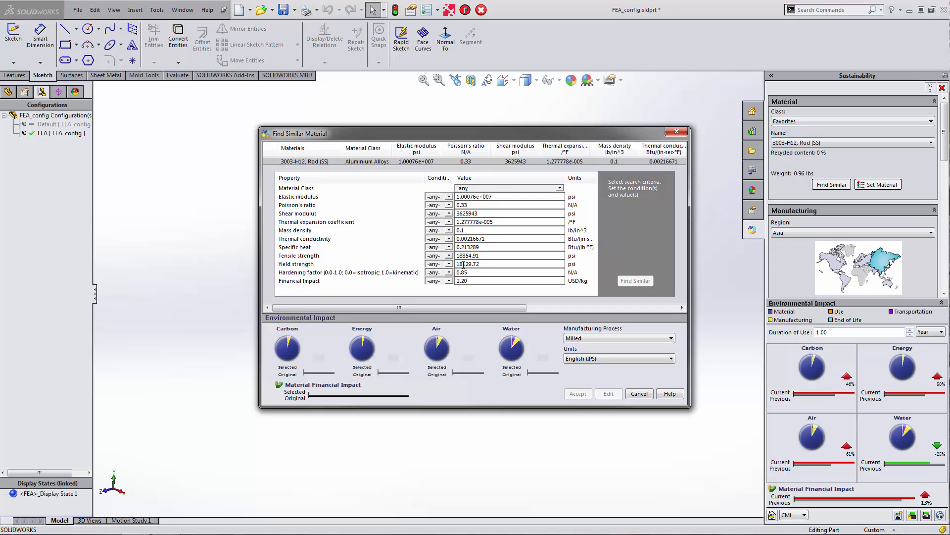
Step: Search for similar materials with yield strength greater than 14000 psi
triple_click(466, 264)
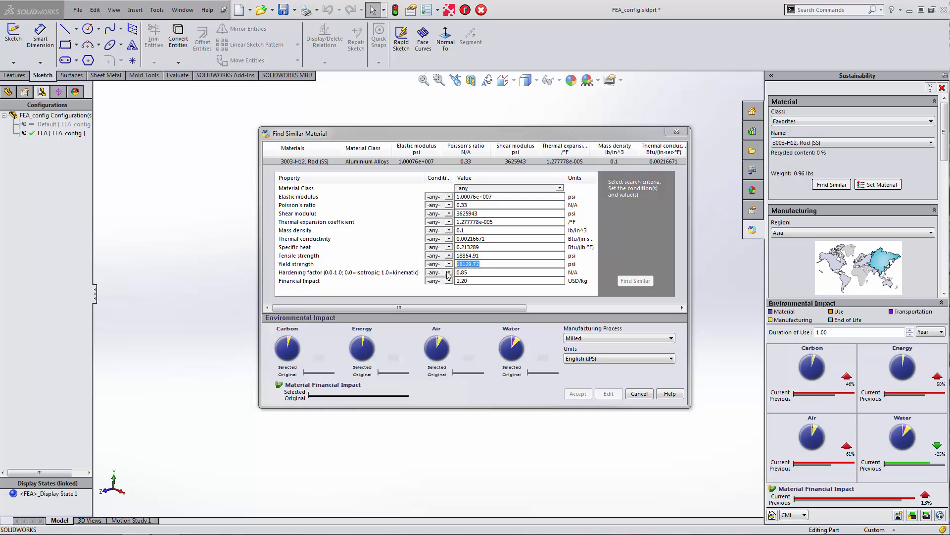
text(14000)
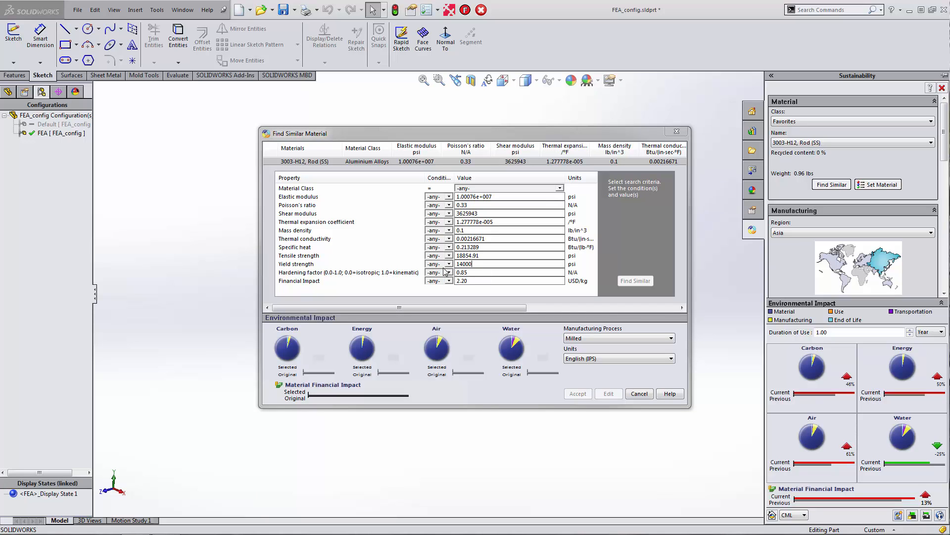
click(436, 263)
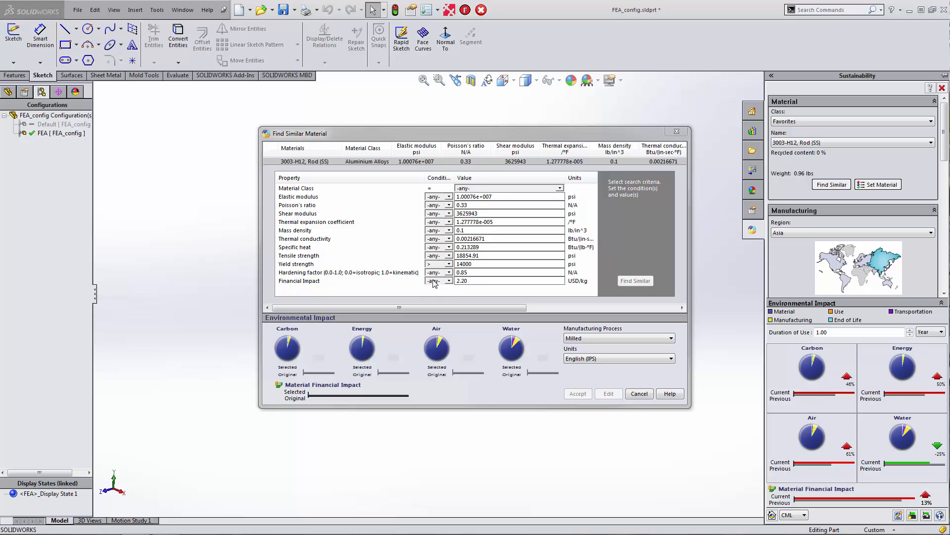
click(635, 280)
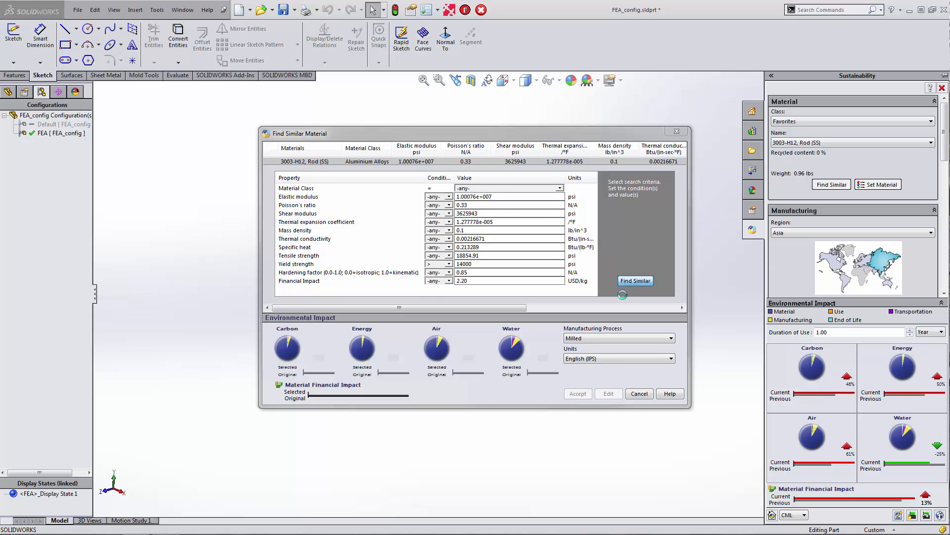
click(636, 280)
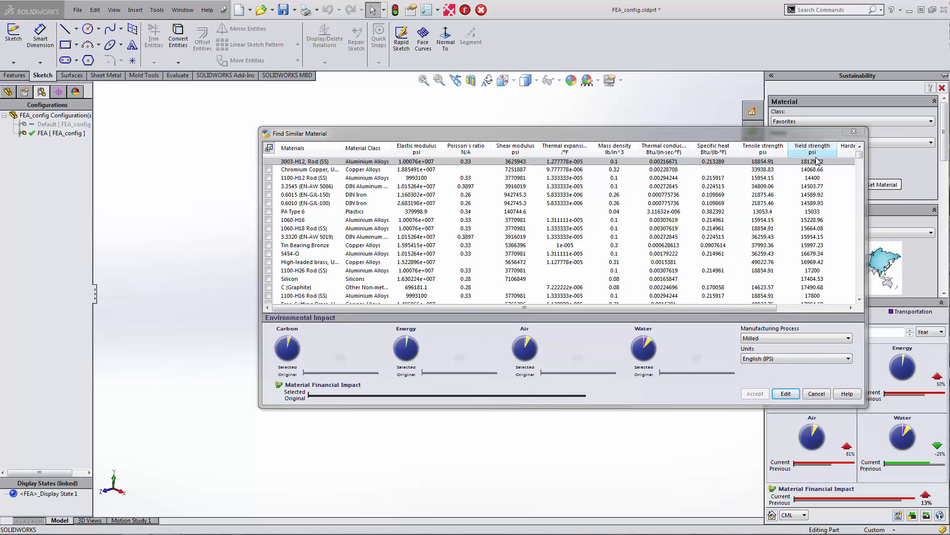
Step: Sort the Find Similar results by the Yield strength column
click(811, 149)
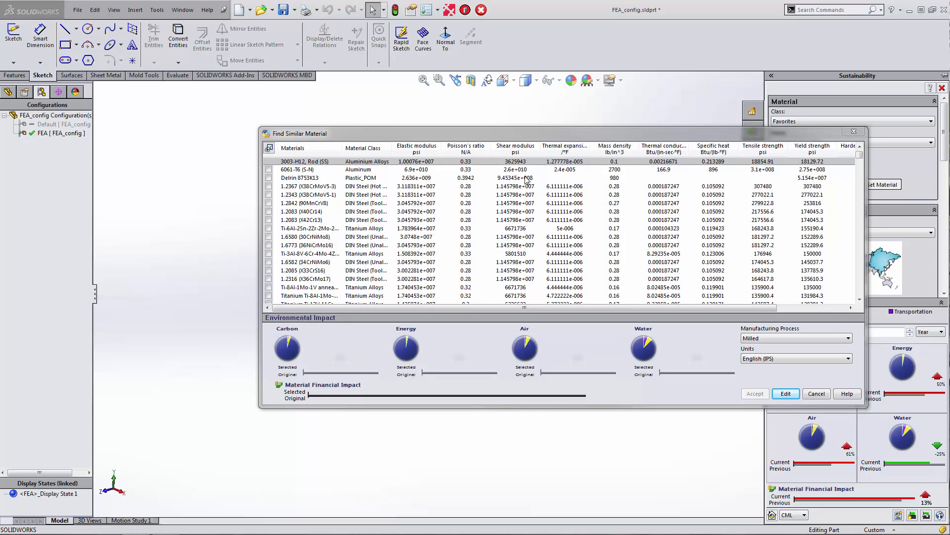
mouse_move(811, 174)
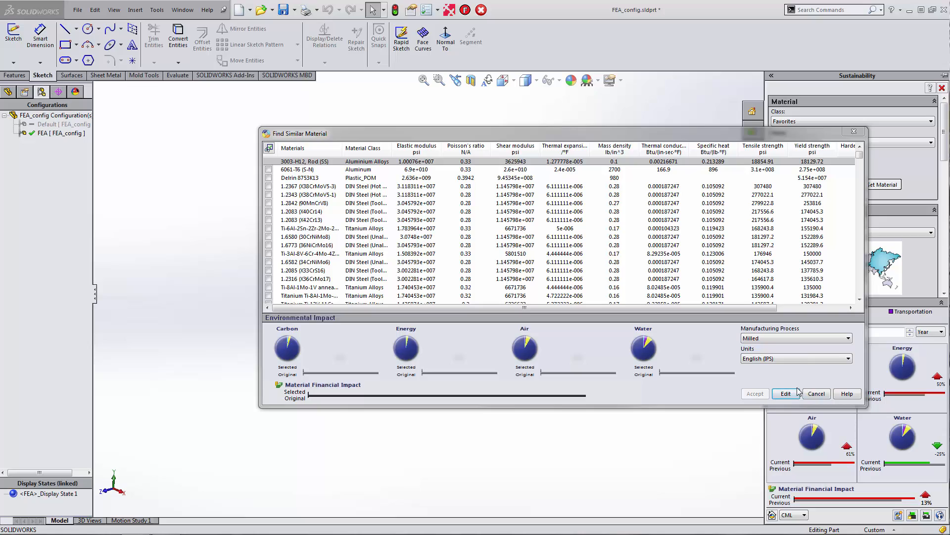
mouse_move(786, 393)
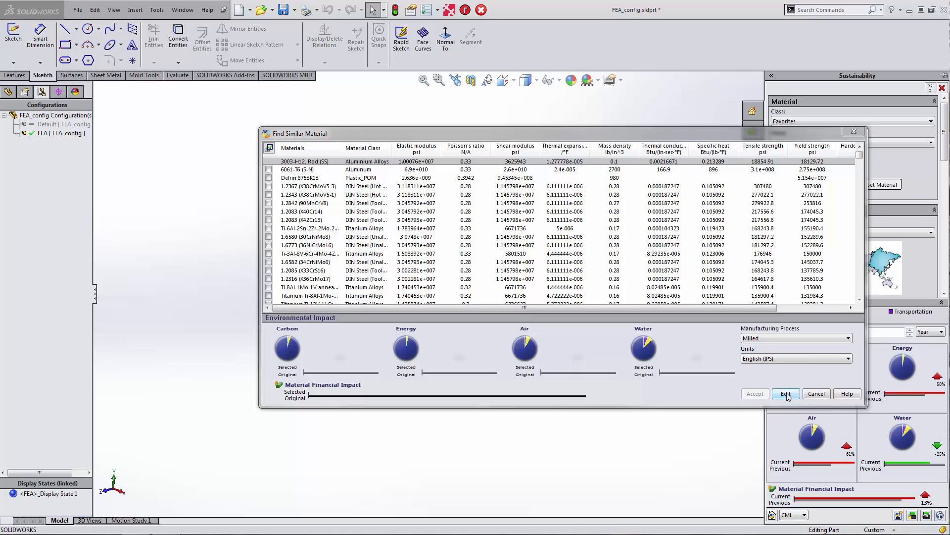